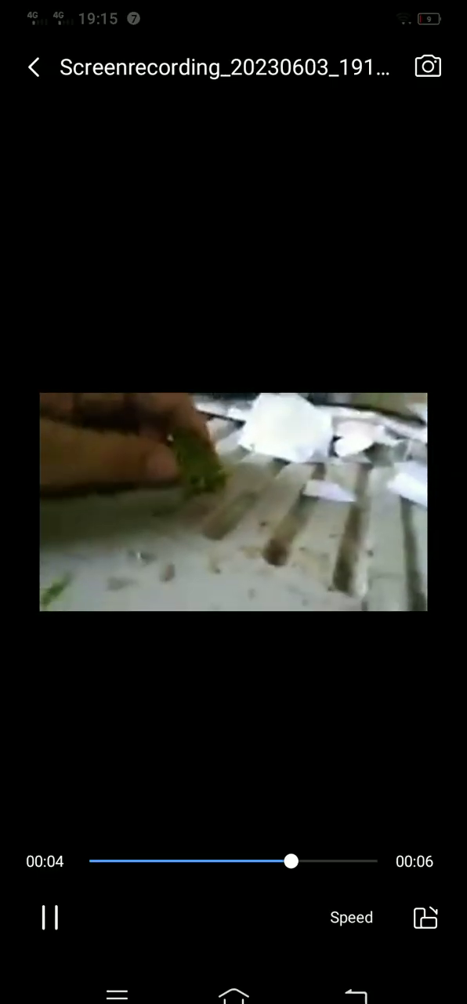
- Let the Dinocraft clip finish, then return to the gallery viewer on item 4 of 2,256, a toy dinosaur photo
{"action": "left_click", "coordinate": [234, 501]}
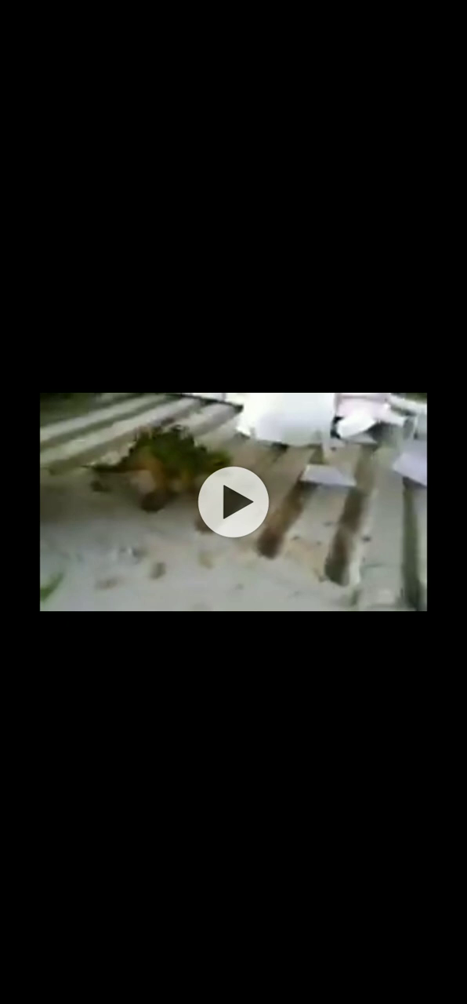
{"action": "left_click", "coordinate": [234, 502]}
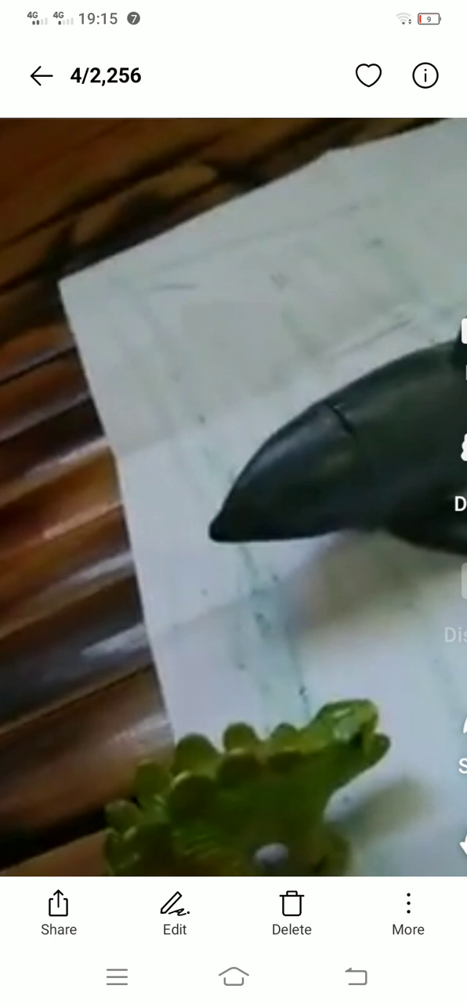